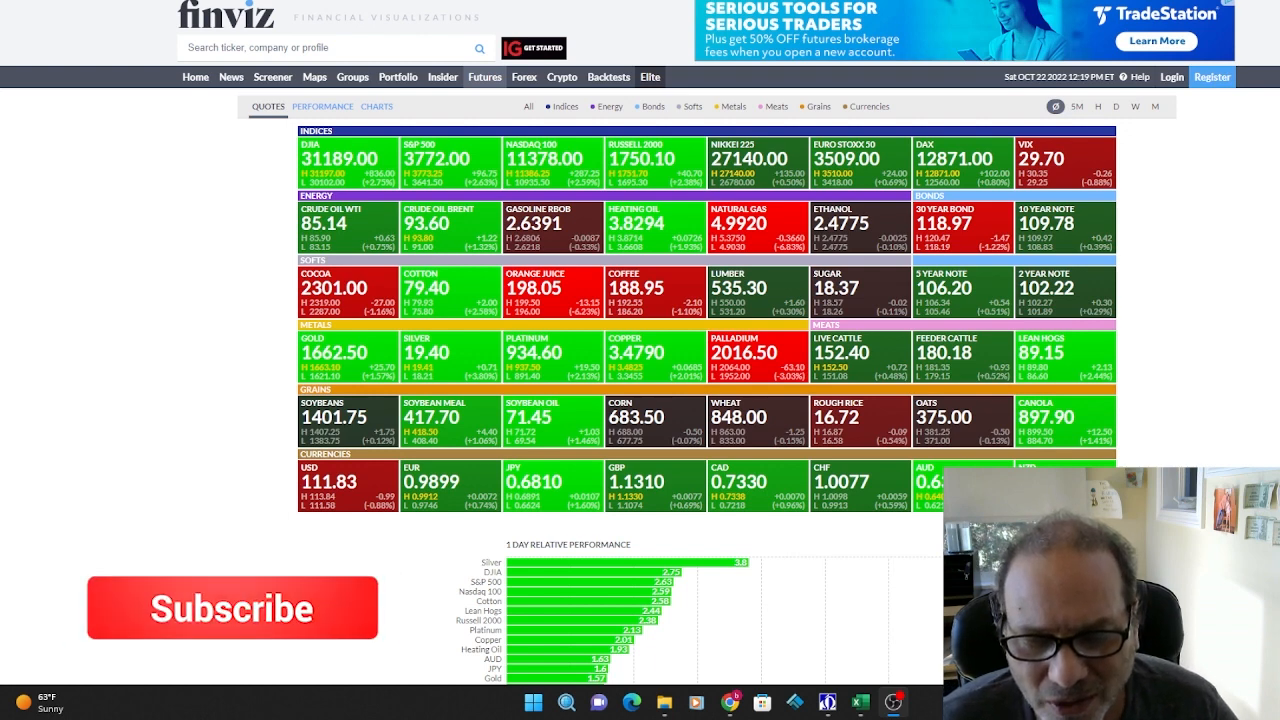
left_click(231, 607)
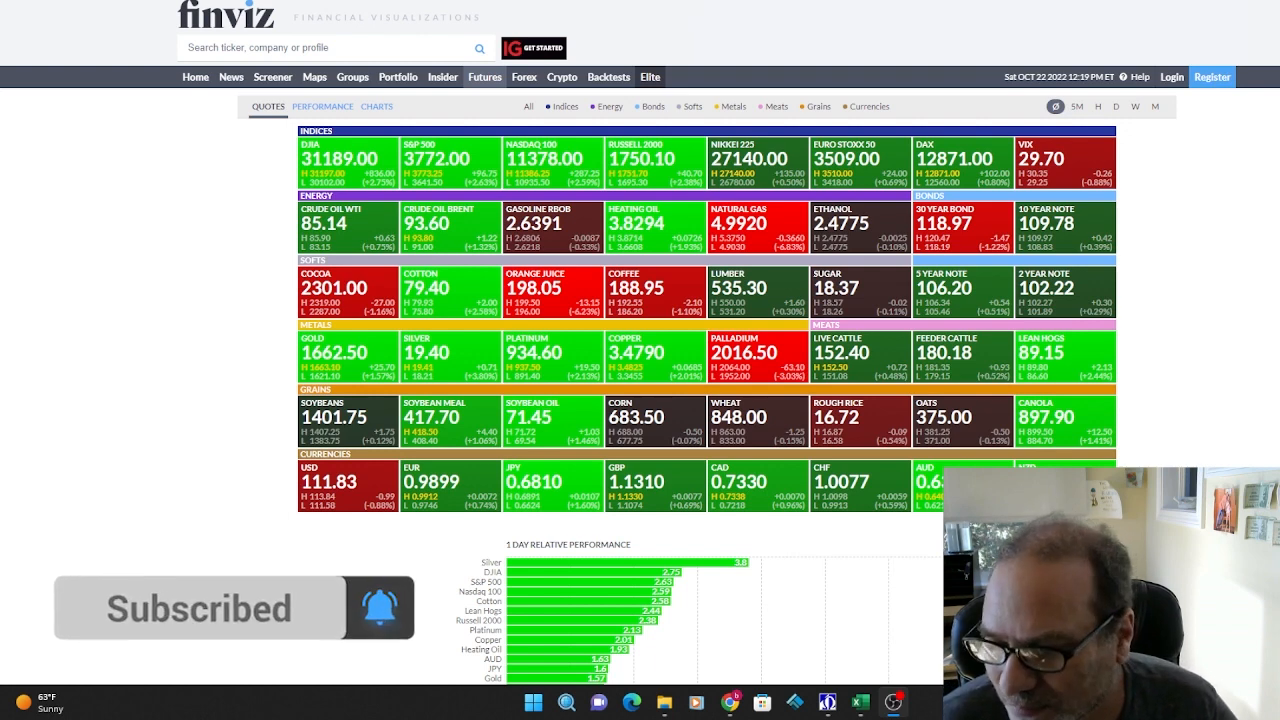